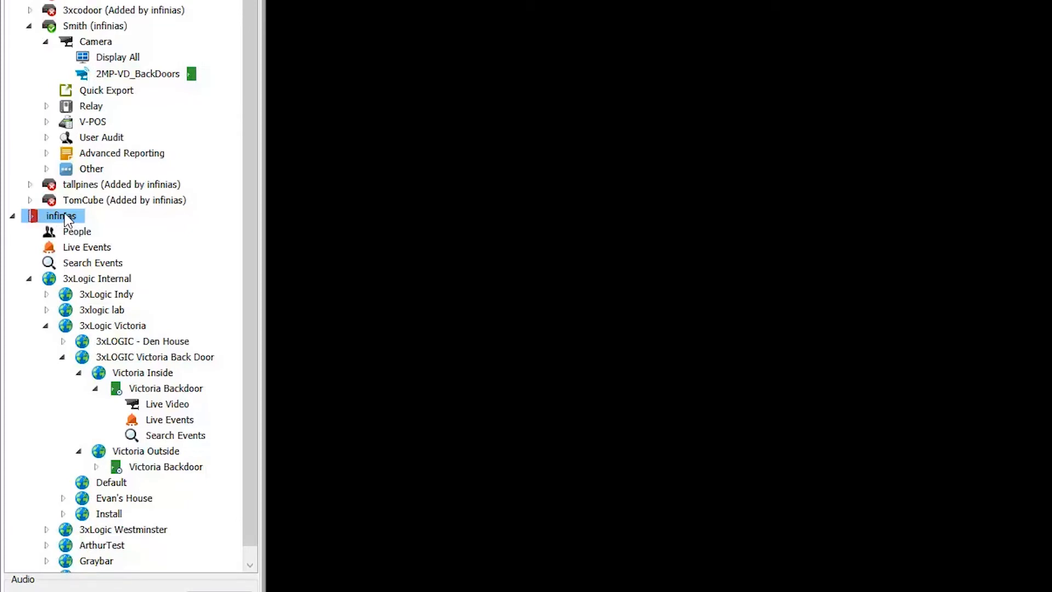
mouse_move(74, 218)
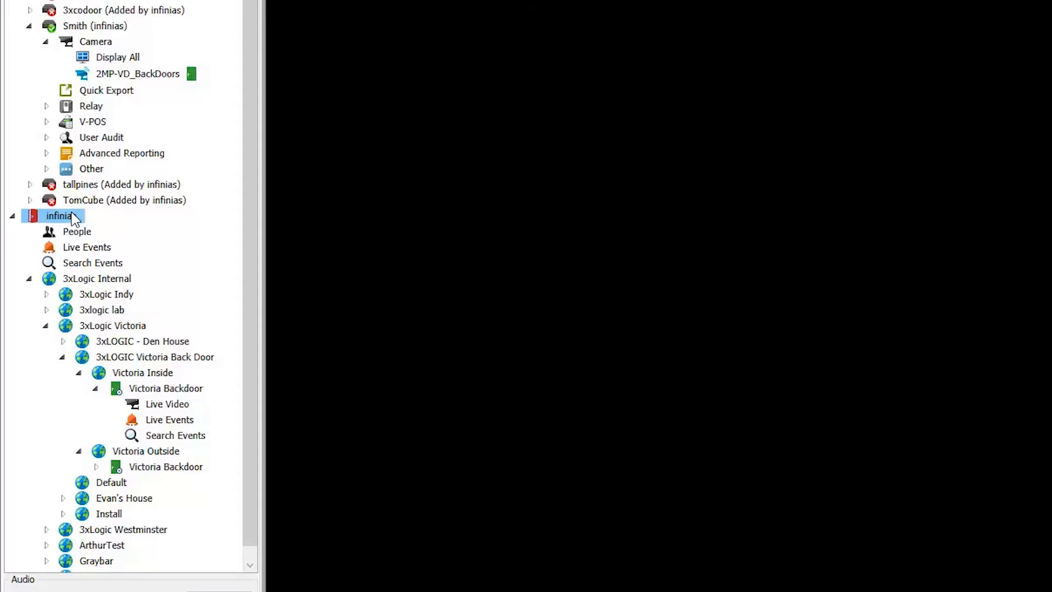
mouse_move(82, 159)
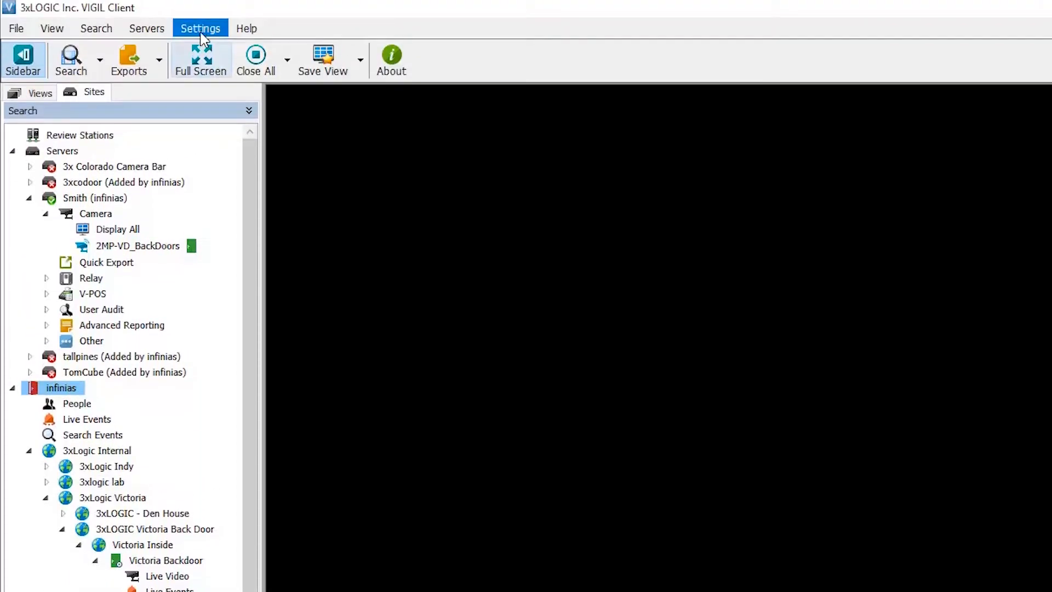
- Reach the Edit infinias Login dialog from the Startup page of Settings
click(200, 28)
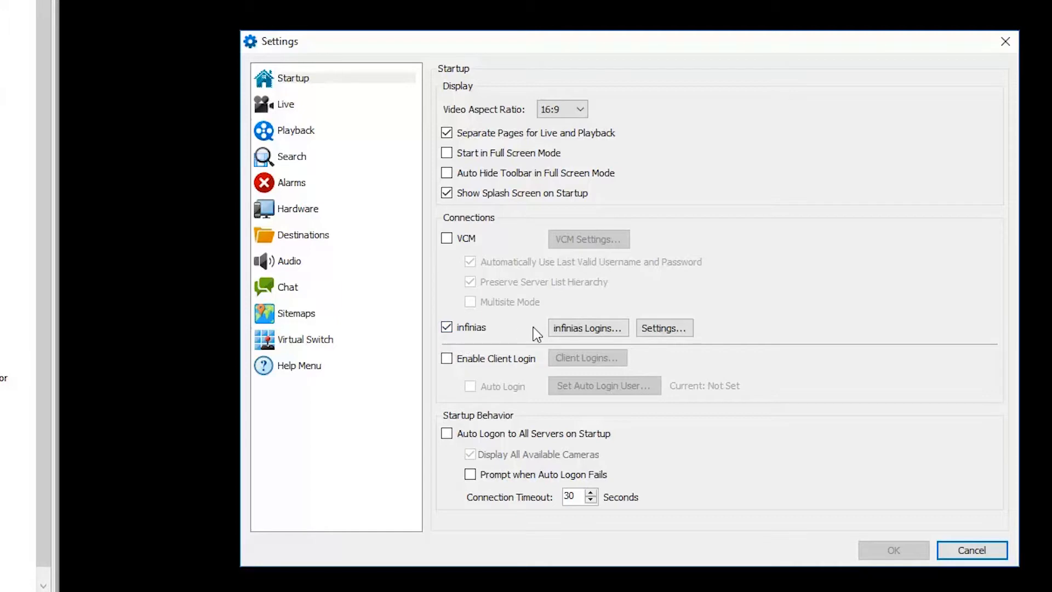
click(587, 328)
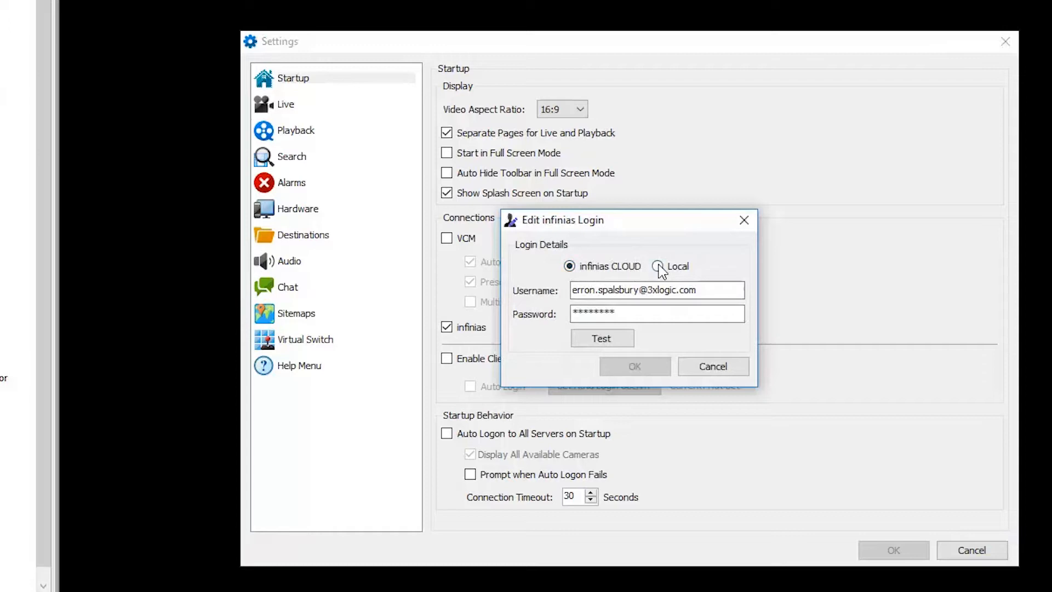
- Try the Local login option, revert to infinias CLOUD, and keep the entered password
click(658, 266)
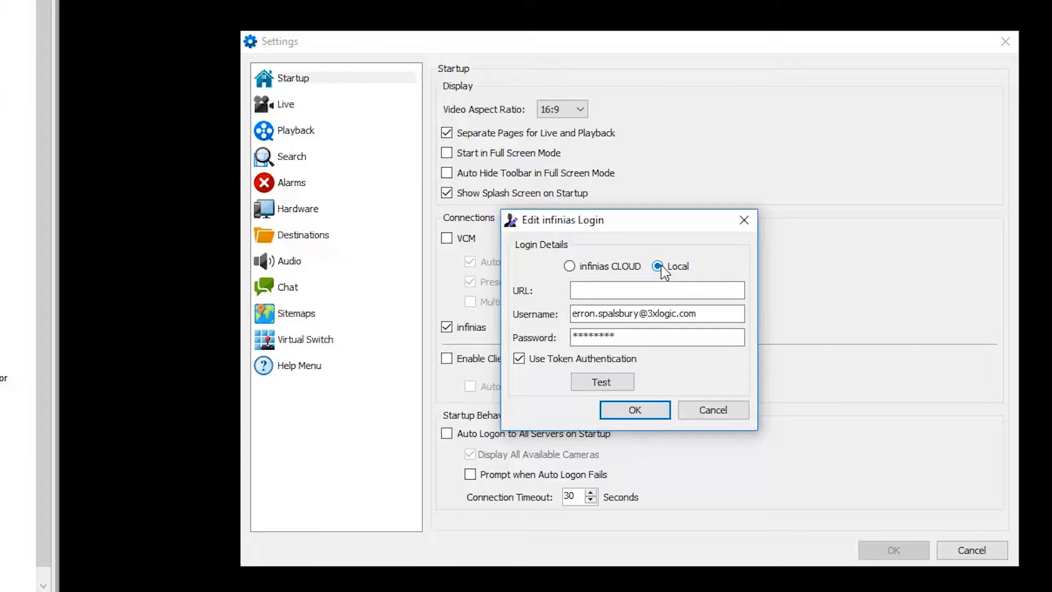
click(568, 266)
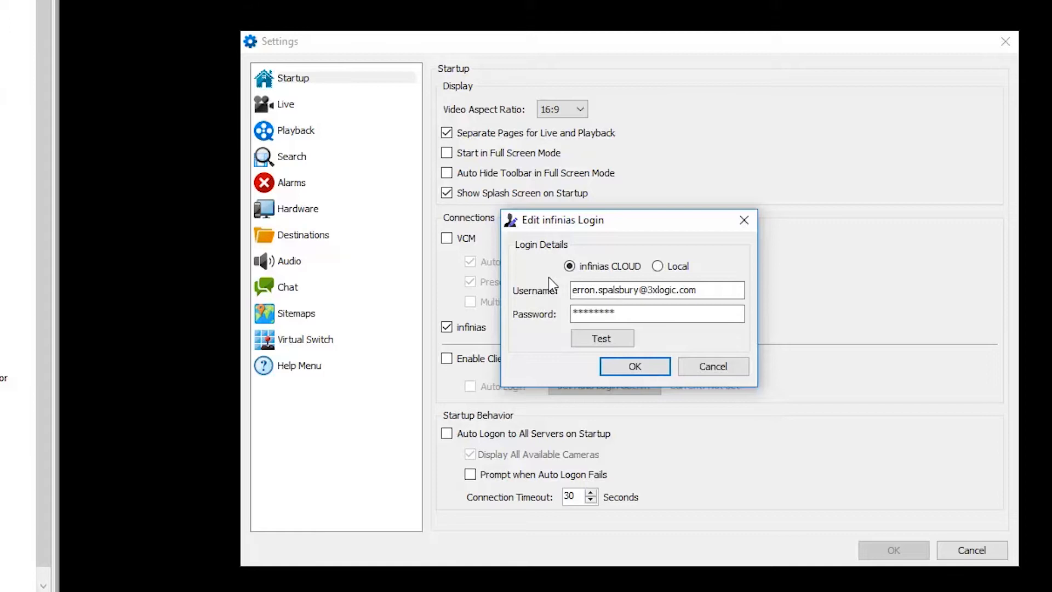
click(658, 314)
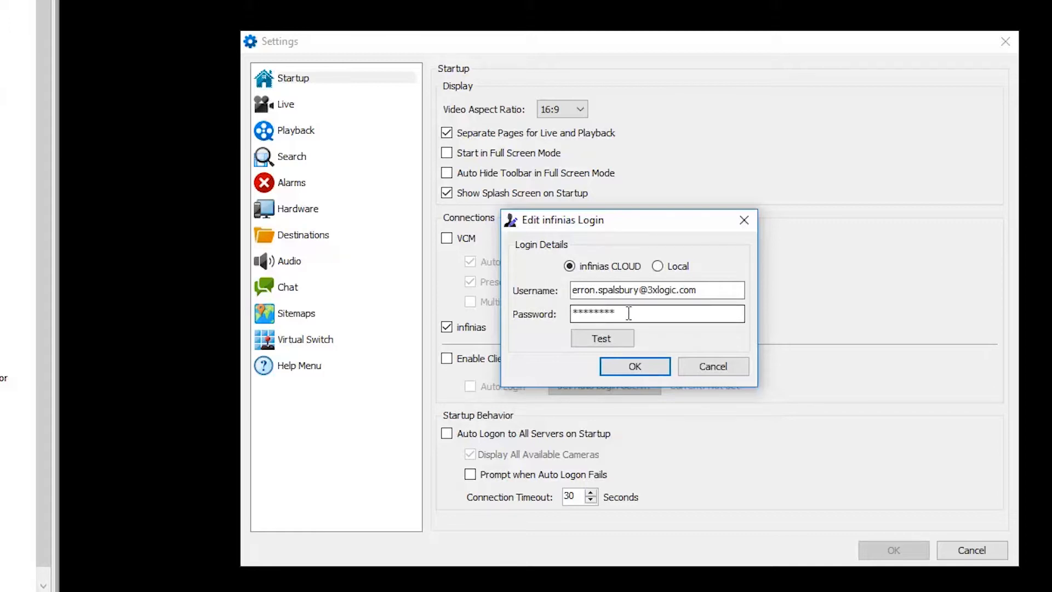
mouse_move(601, 339)
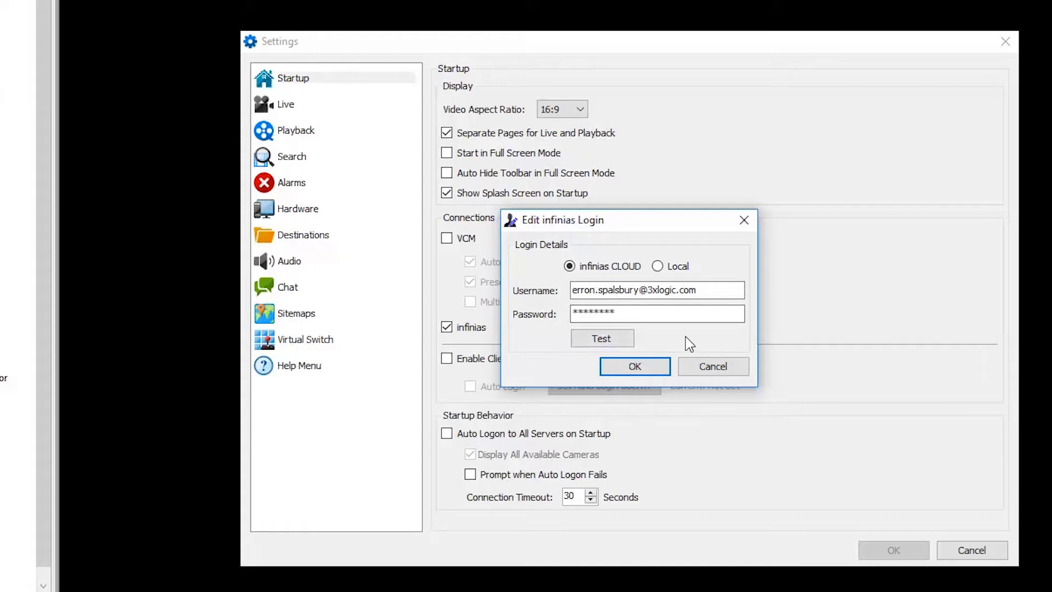
mouse_move(703, 347)
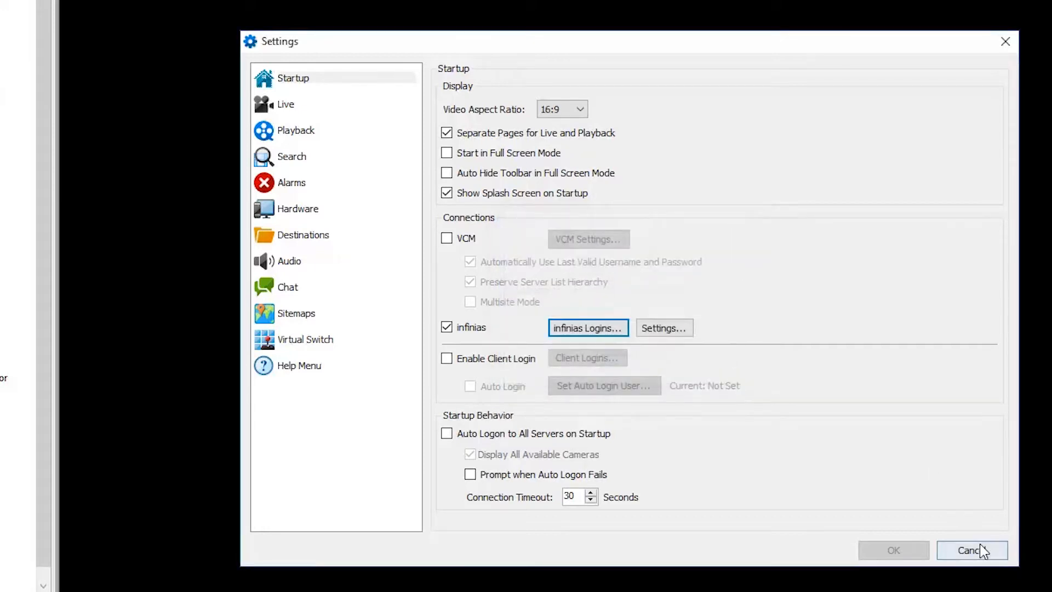
- Cancel out of Settings and select Victoria Backdoor under Victoria Inside in the Sites tree
click(972, 550)
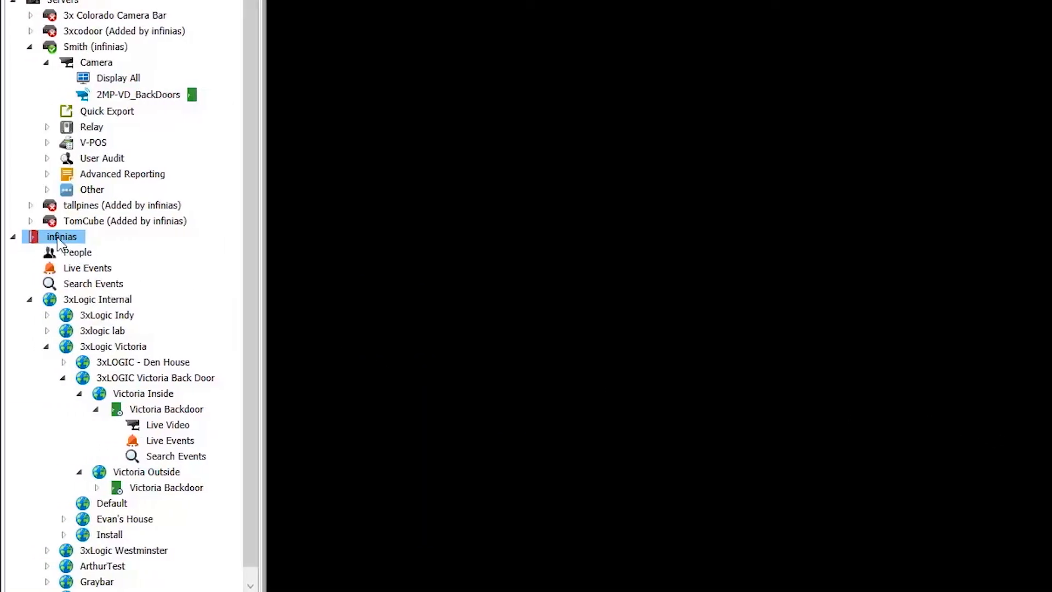
mouse_move(41, 244)
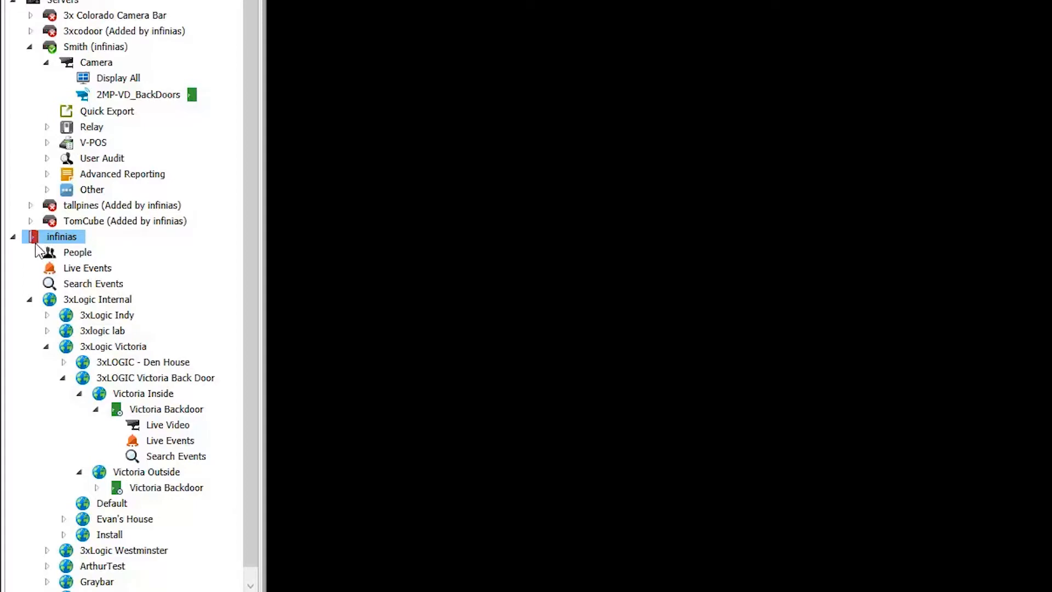
mouse_move(133, 384)
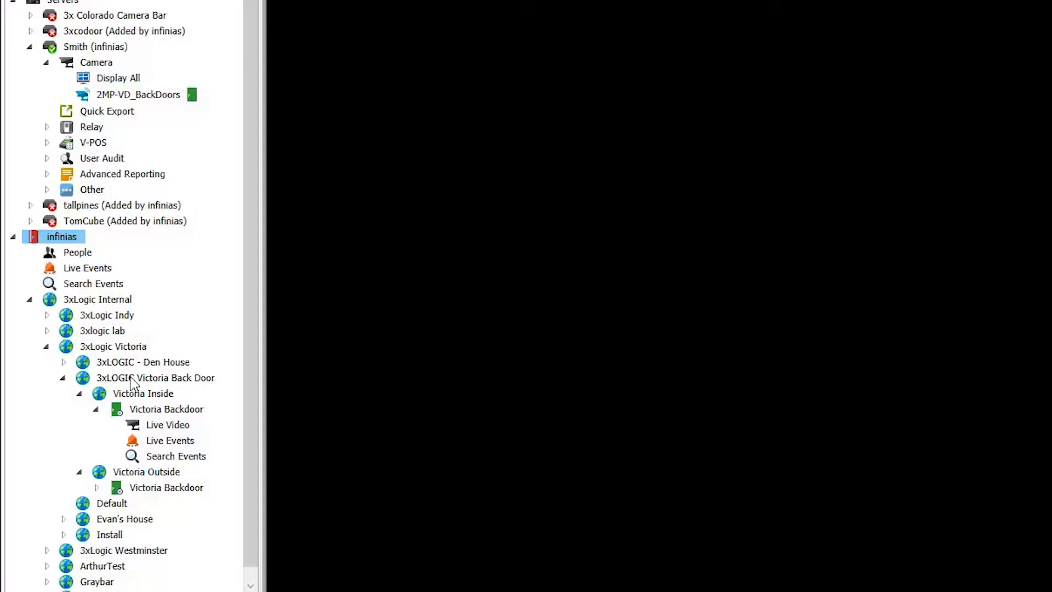
click(166, 409)
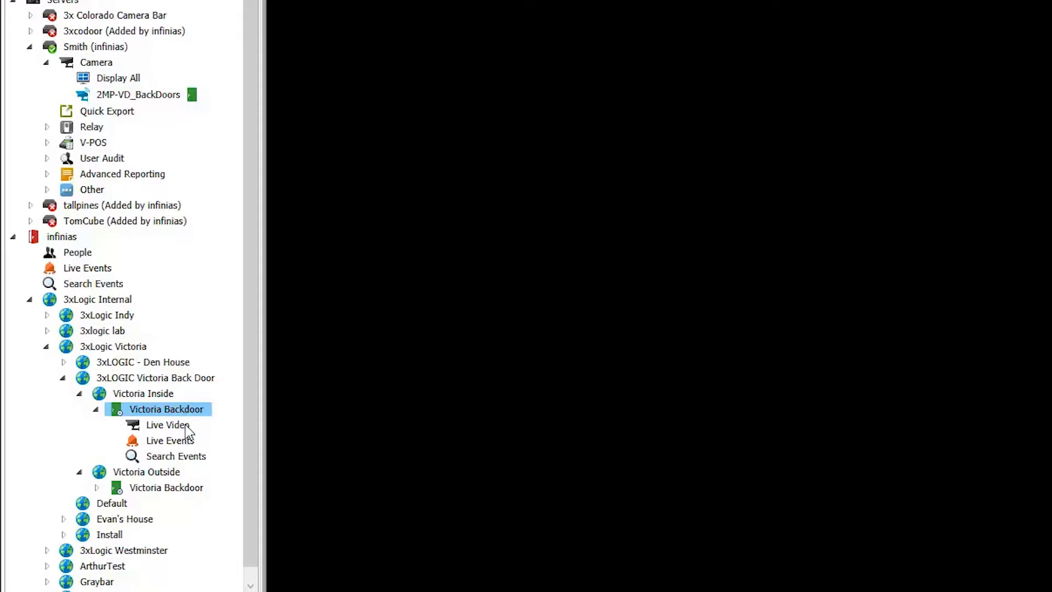
- Play Live Video from Victoria Backdoor showing the parking lot, then reselect the door node
click(167, 424)
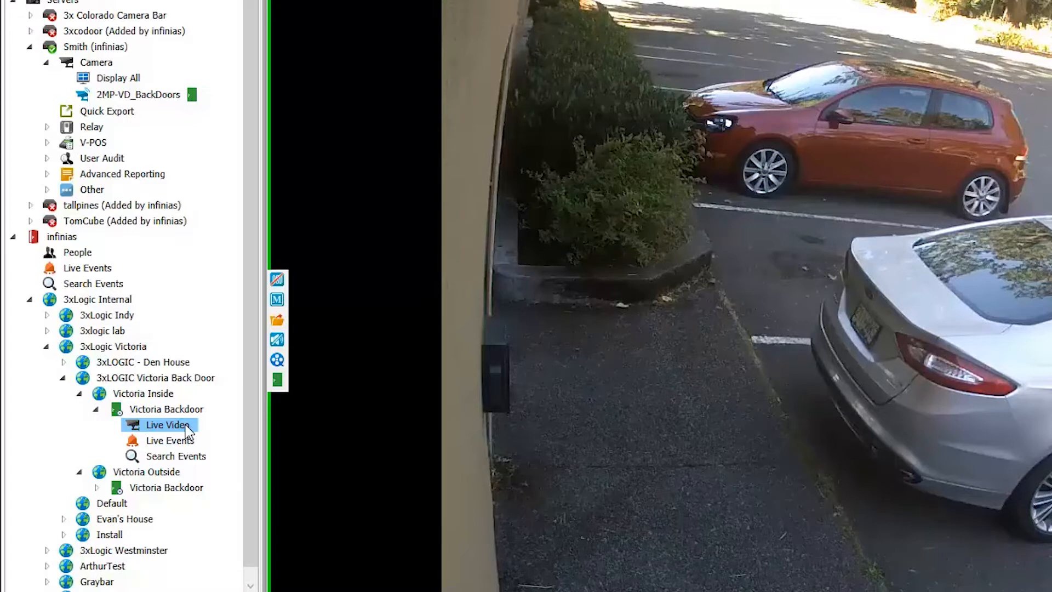
click(165, 409)
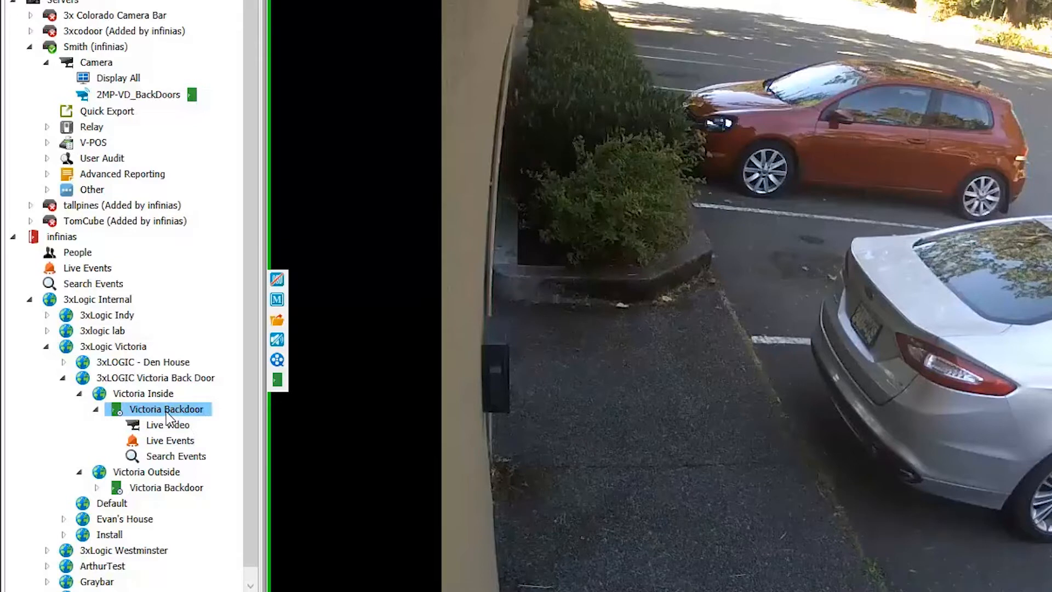
- Issue a Momentary Unlock on Victoria Backdoor from its door actions
right_click(169, 409)
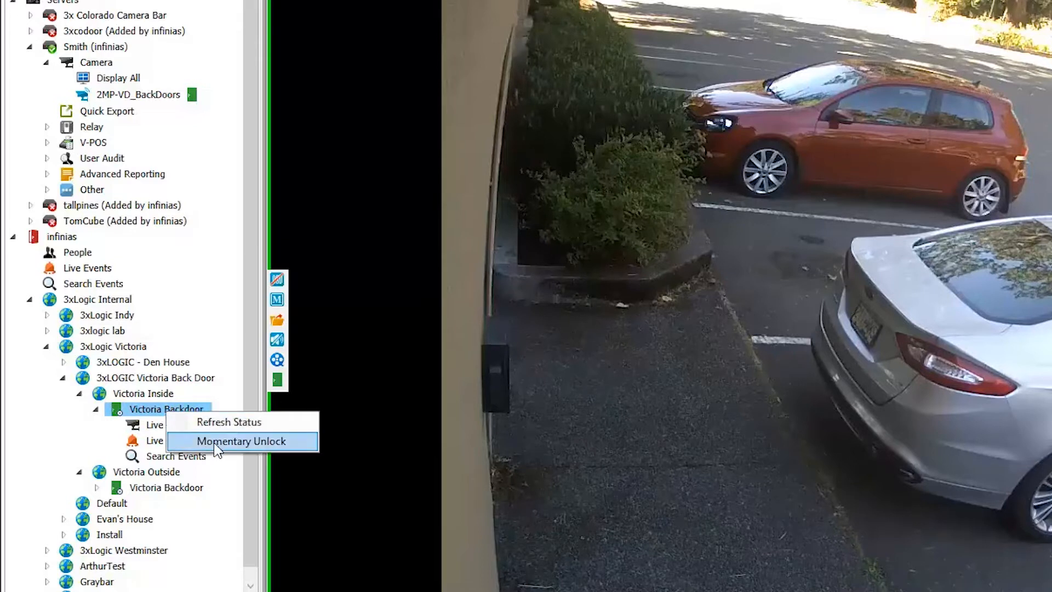
click(241, 441)
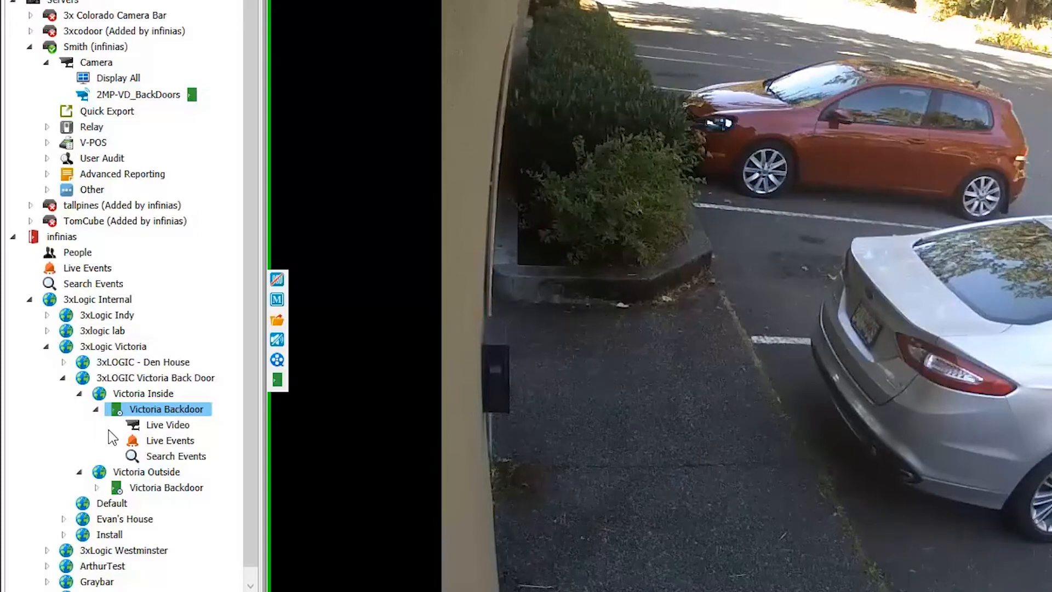
click(169, 440)
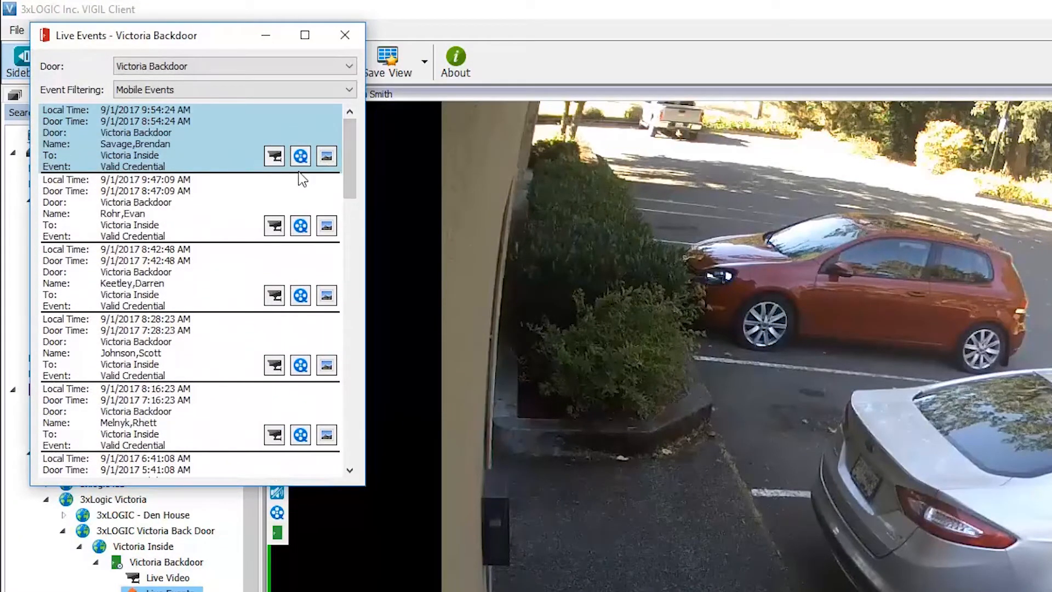
mouse_move(274, 156)
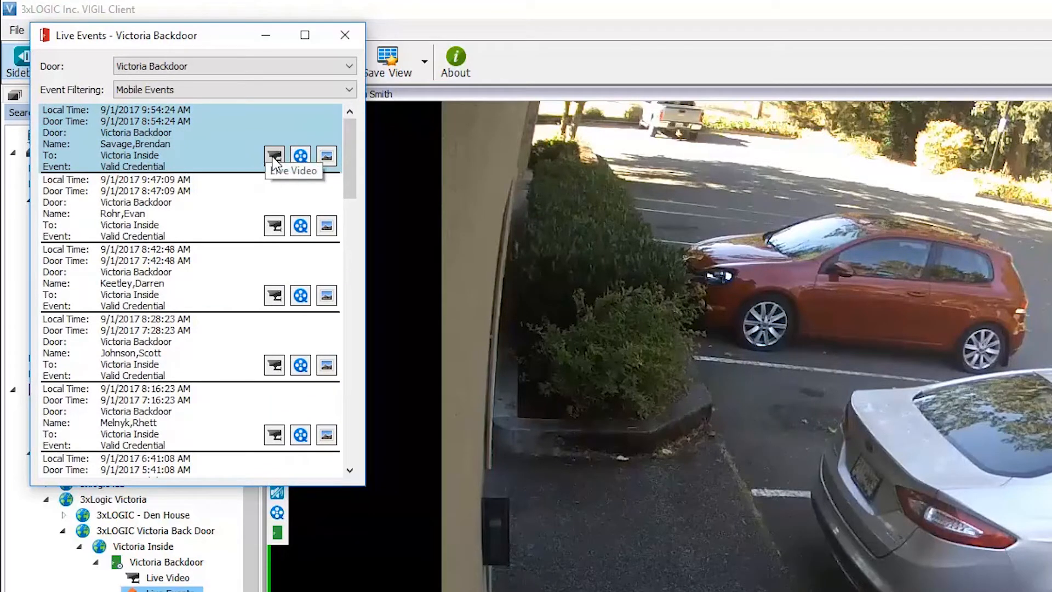
mouse_move(300, 156)
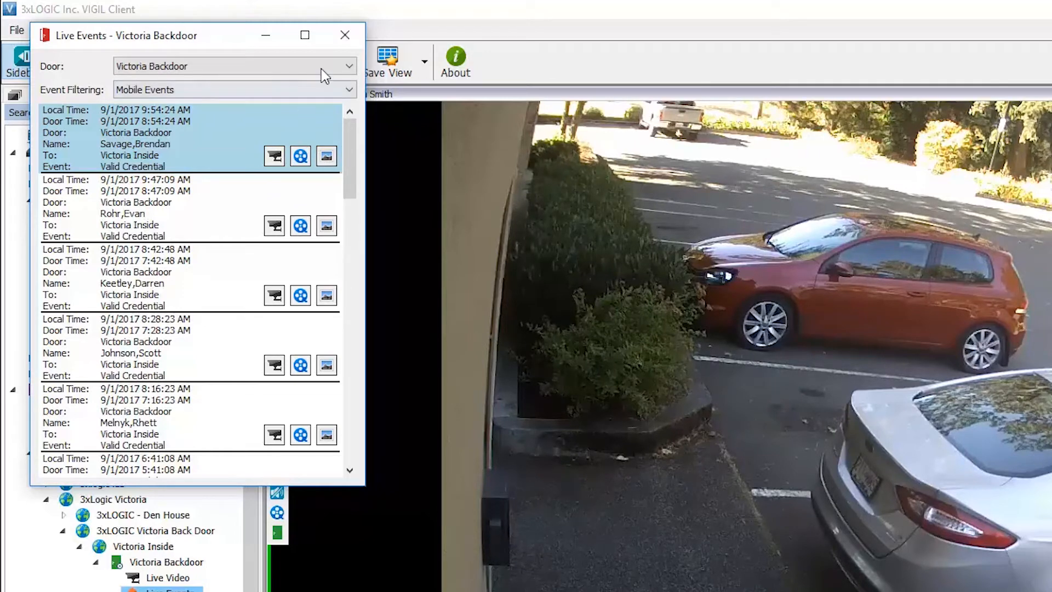
- In Search Events for Victoria Backdoor, set Event Filtering to All Events keeping From date 8/31/2017
click(345, 35)
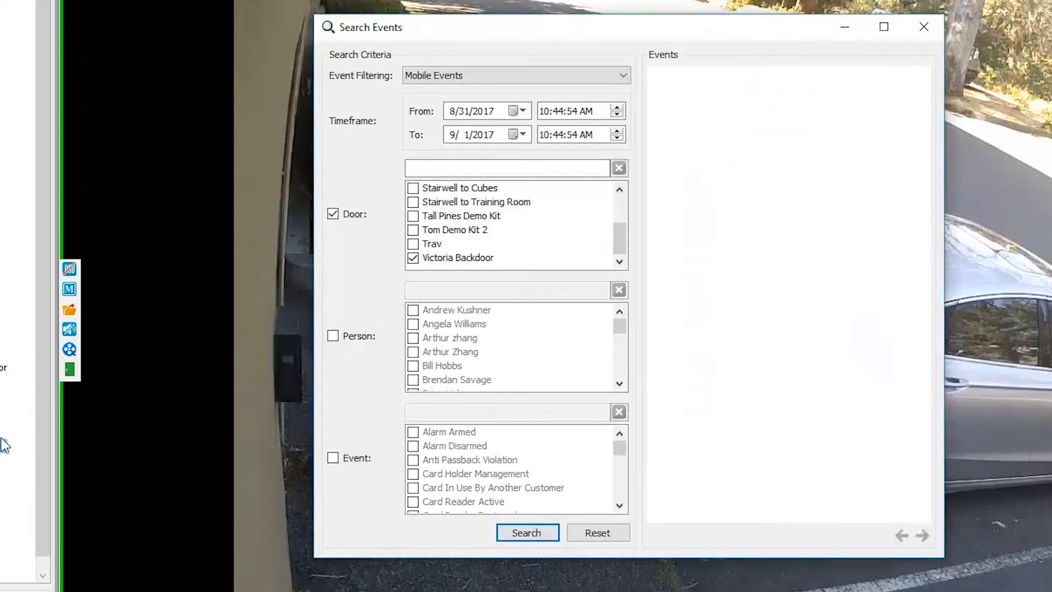
mouse_move(335, 153)
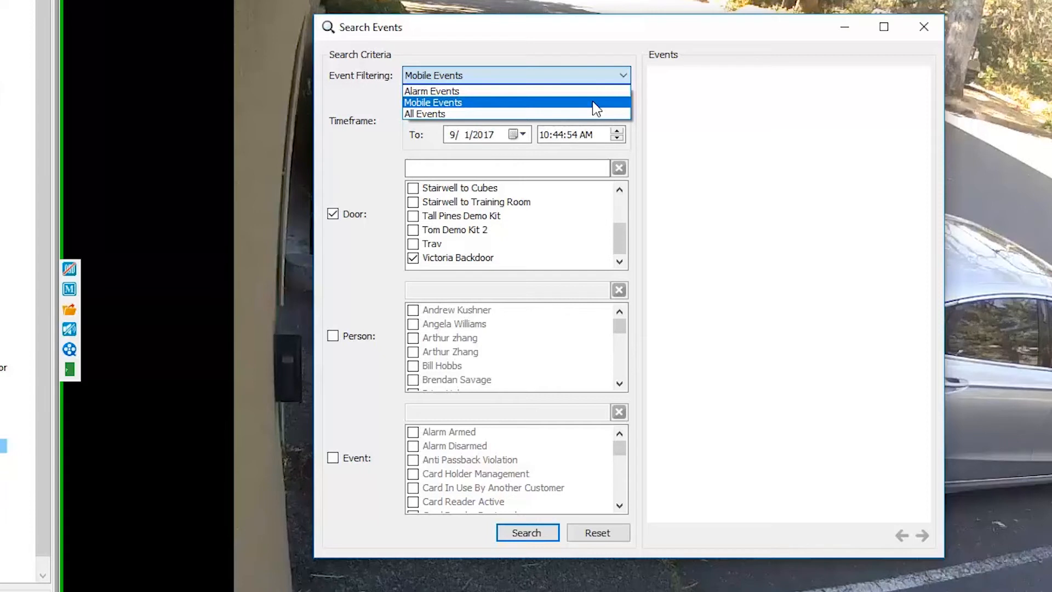
mouse_move(596, 114)
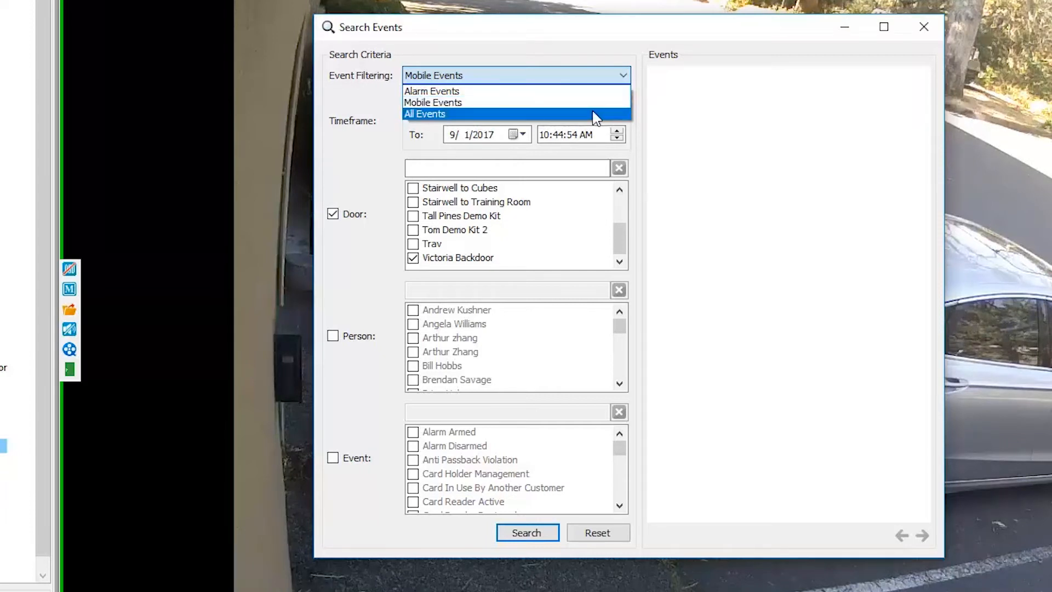
click(424, 113)
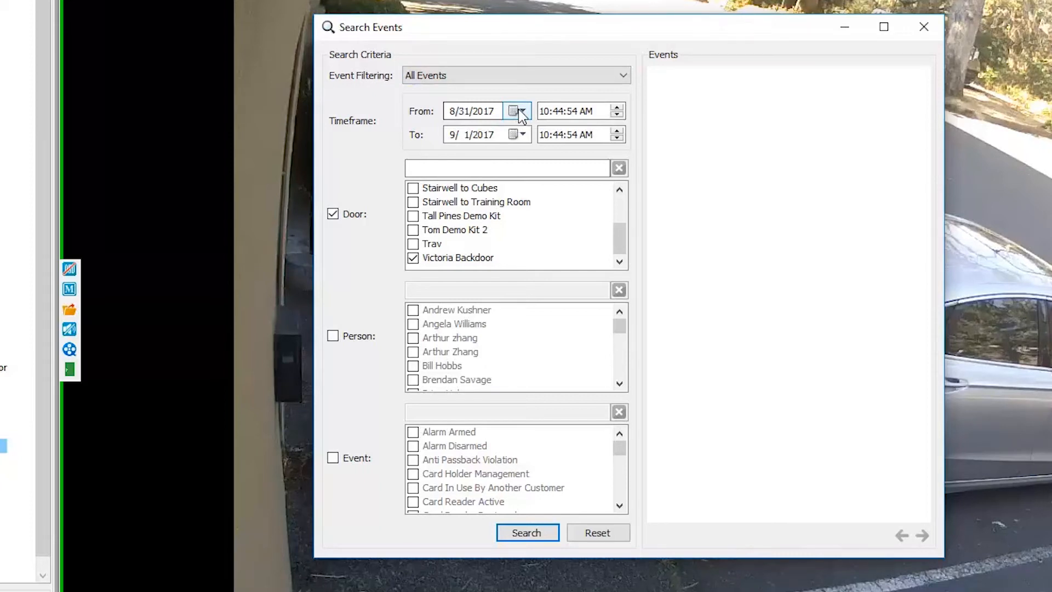
click(518, 111)
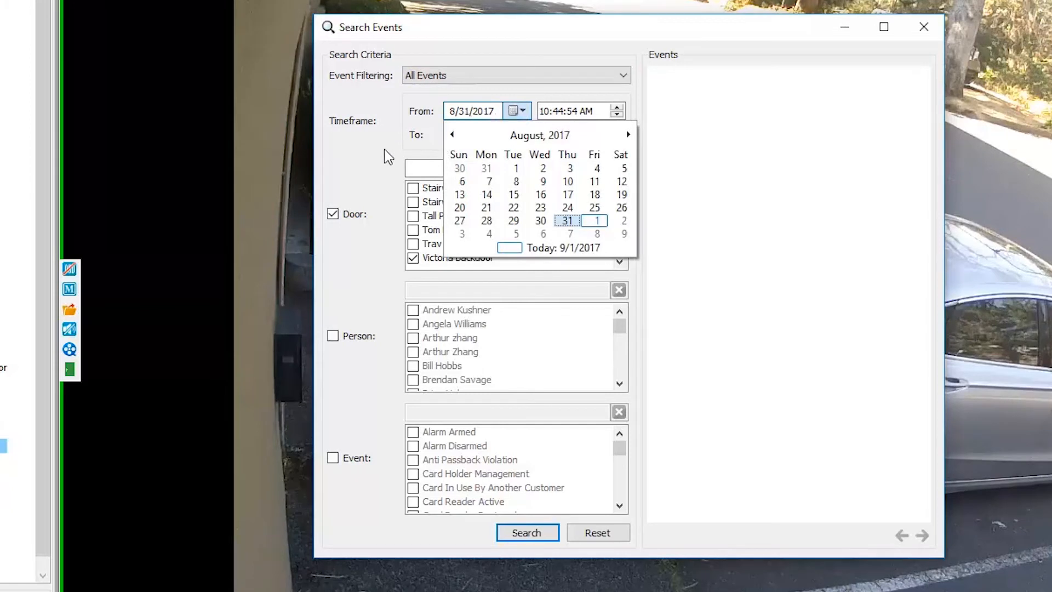
click(594, 221)
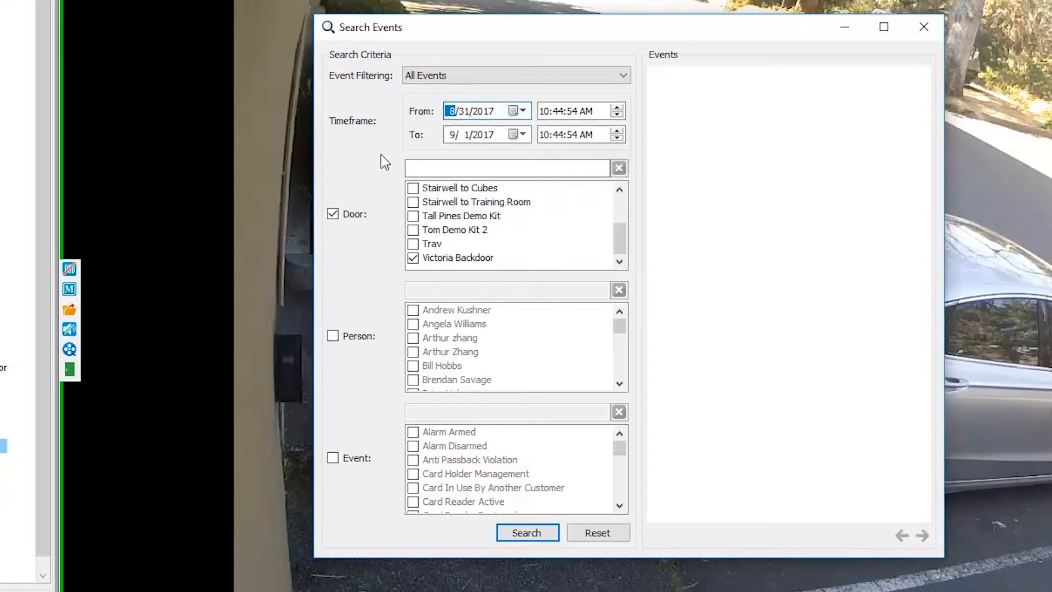
mouse_move(335, 230)
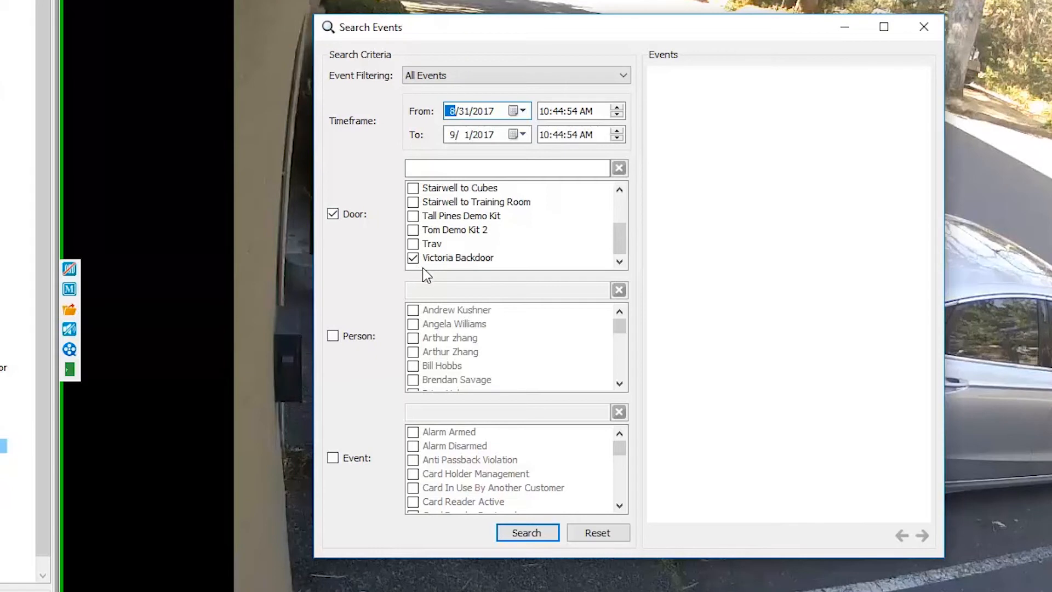
mouse_move(335, 337)
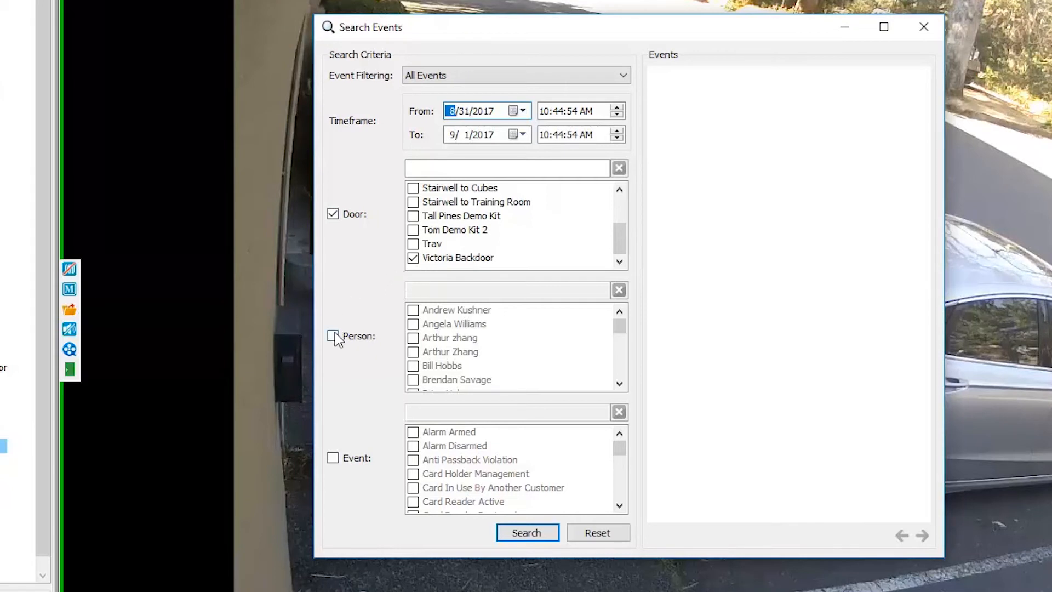
click(333, 335)
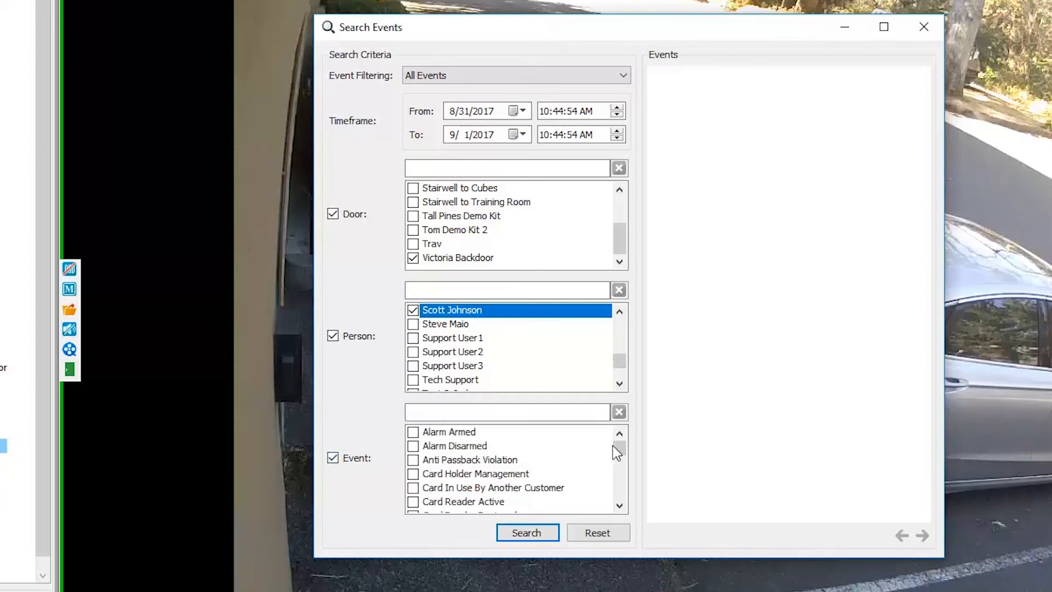
scroll(down, 3)
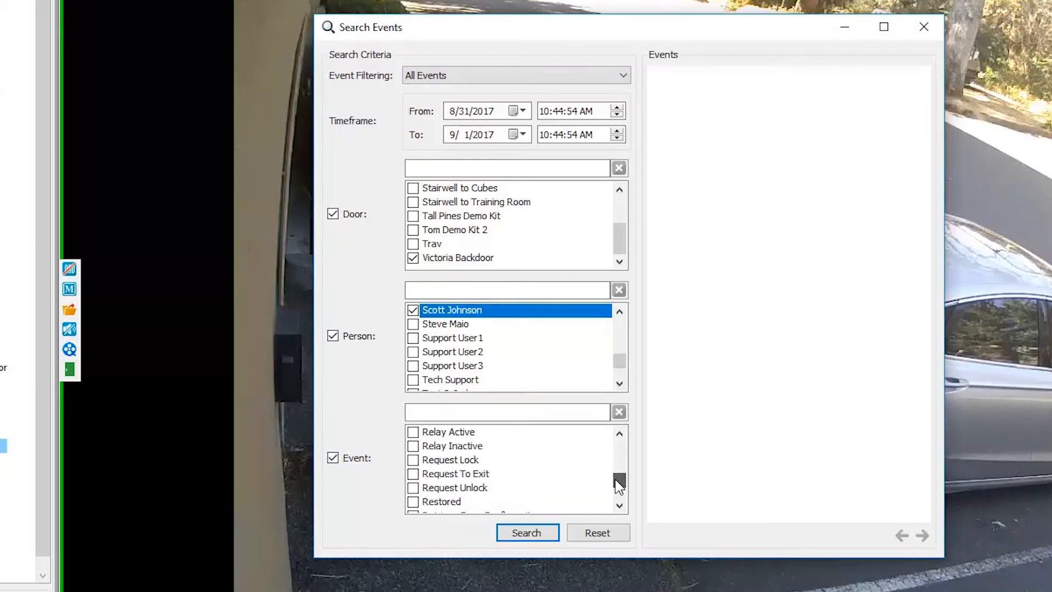
scroll(down, 3)
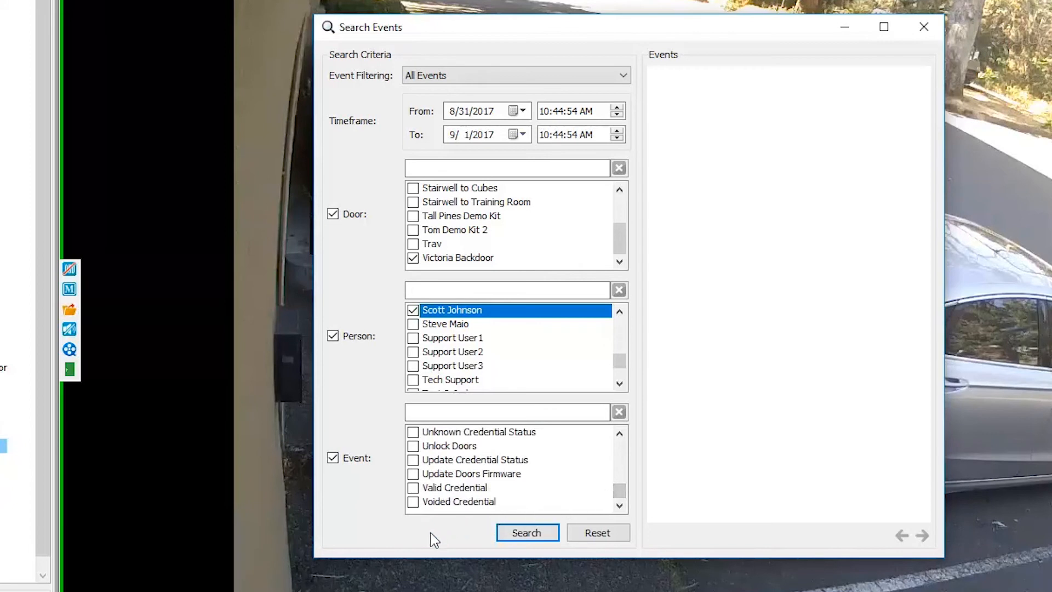
click(413, 488)
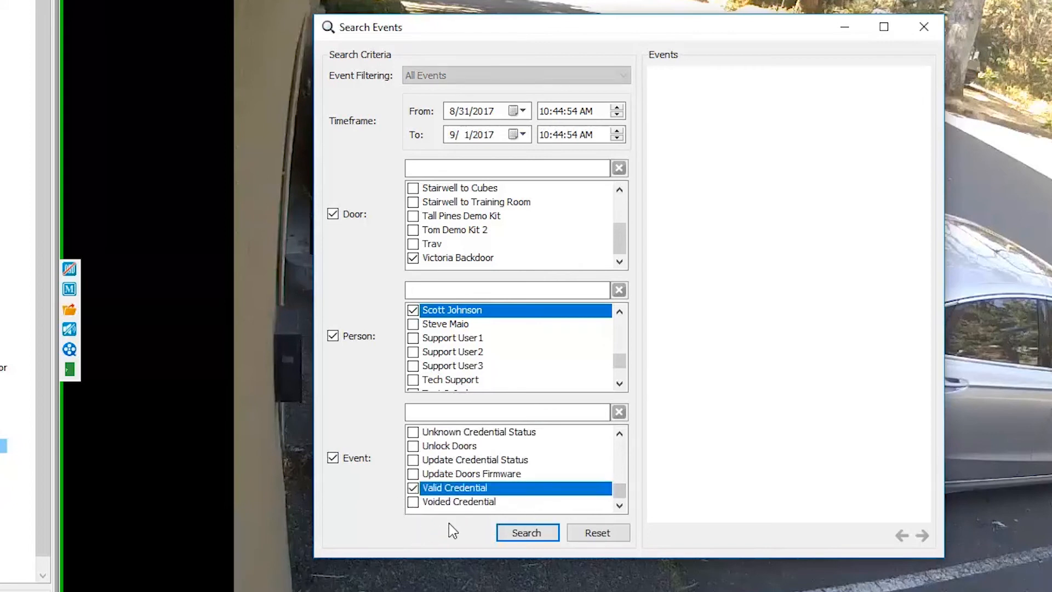
- Run the search and start Playback Video of the 8:28:23 AM Valid Credential event
click(527, 533)
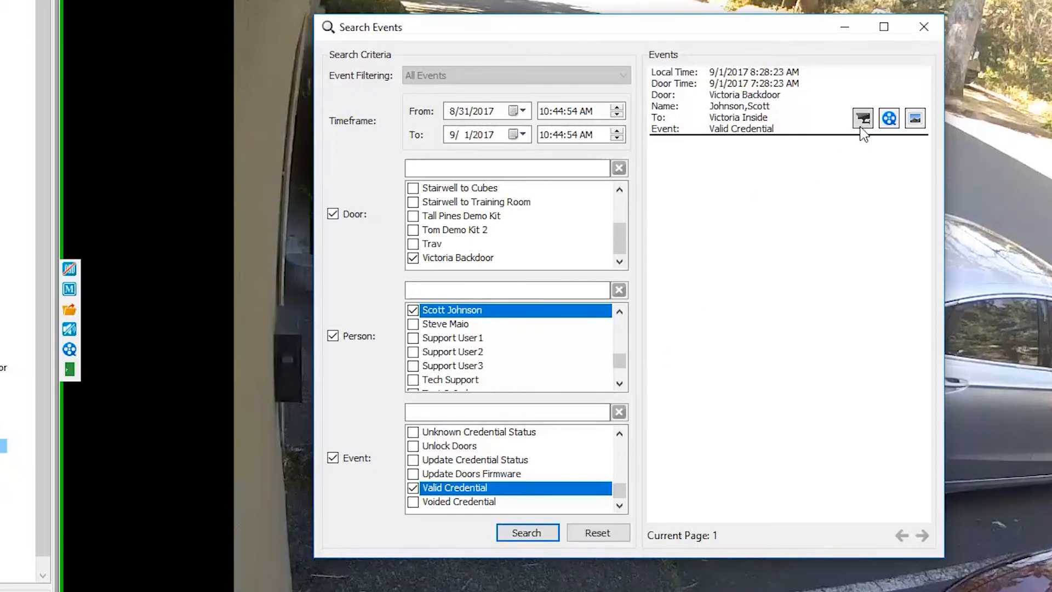
mouse_move(863, 119)
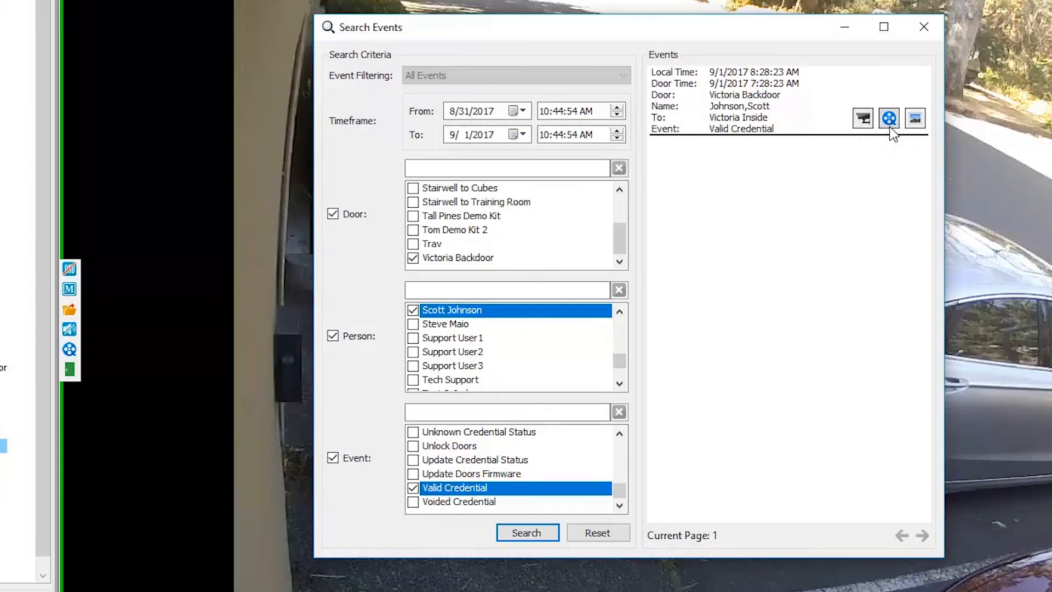
mouse_move(889, 118)
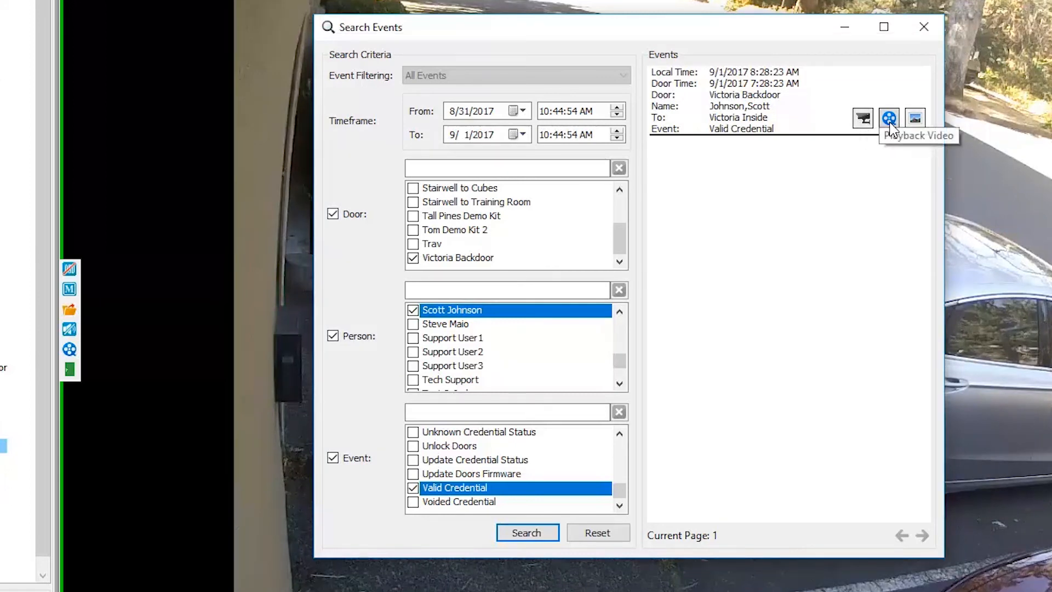
click(889, 118)
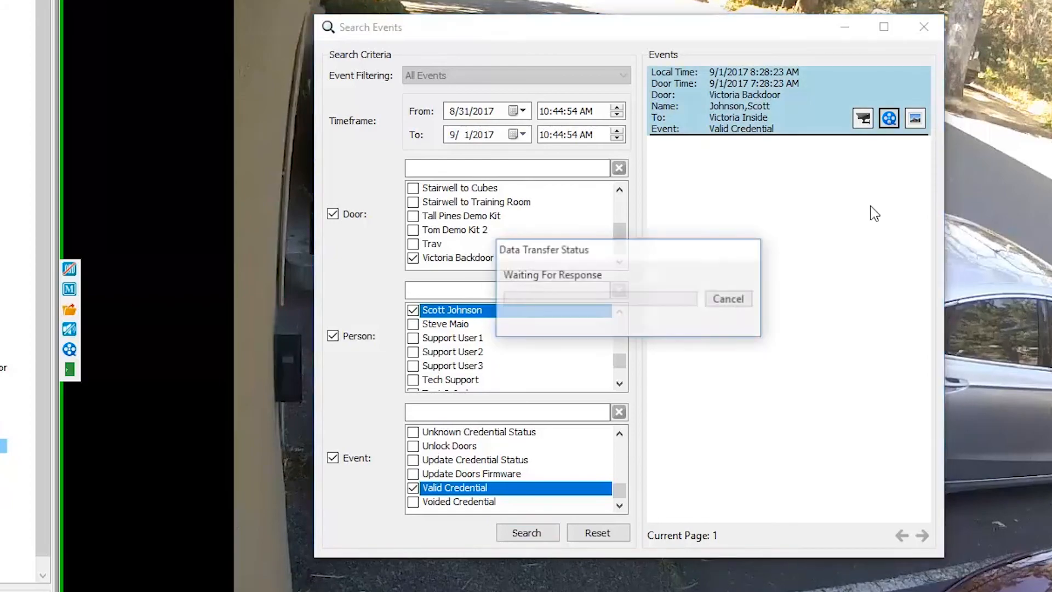